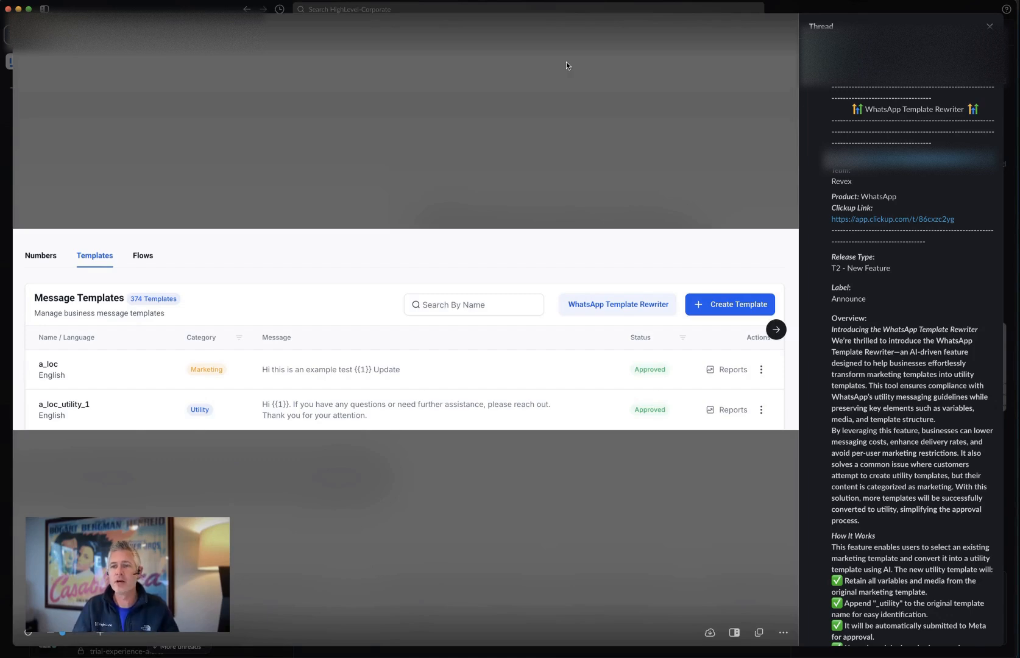
mouse_move(684, 180)
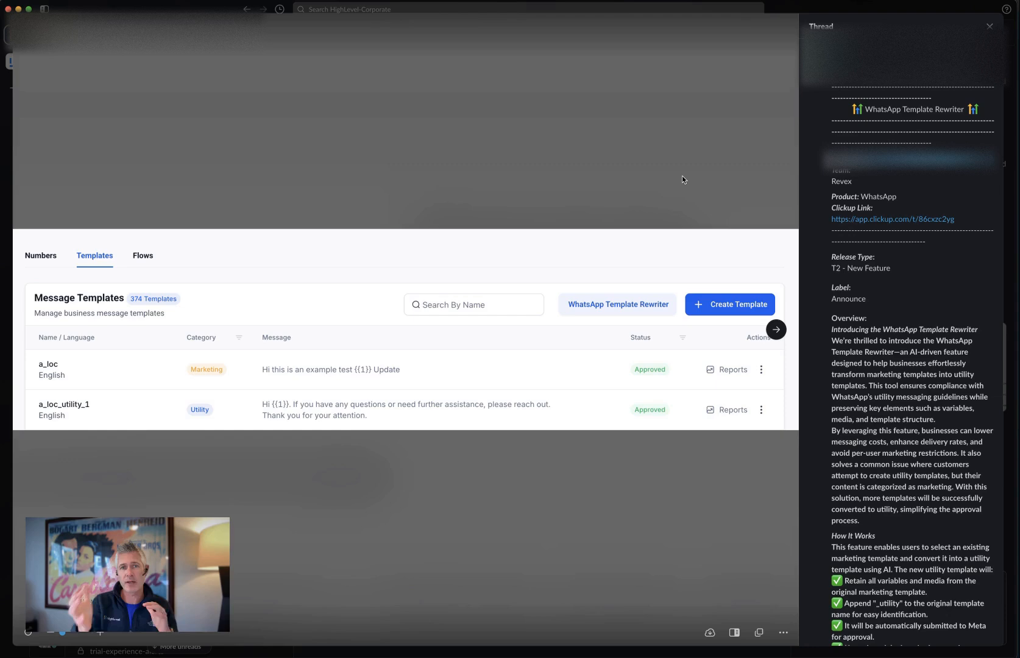
mouse_move(767, 339)
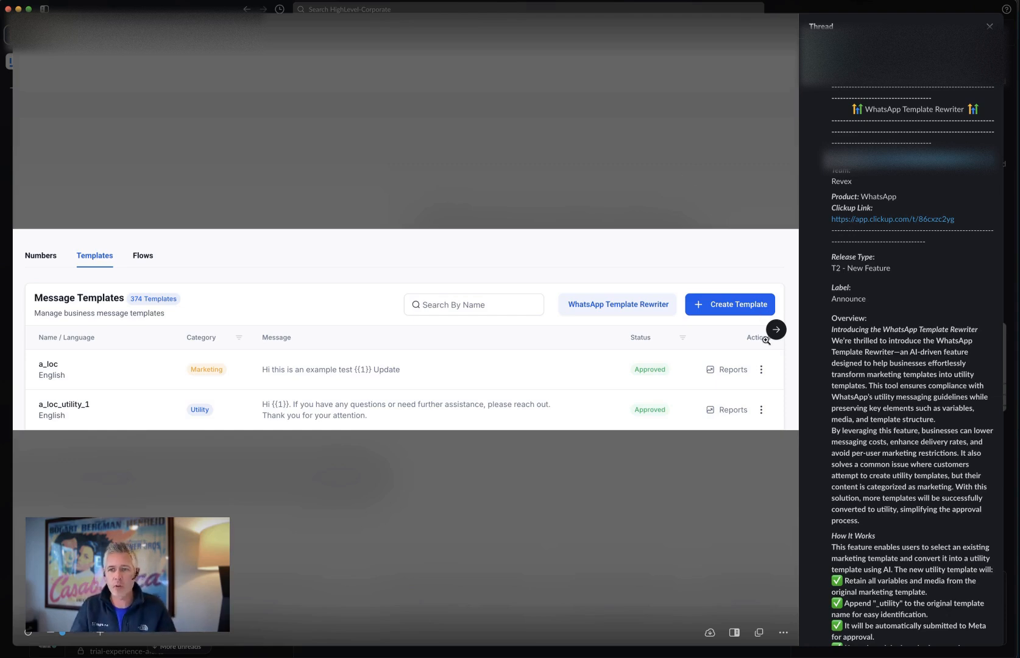
Advance the image viewer to the AI marketing-to-utility template converter intro screenshot
click(617, 305)
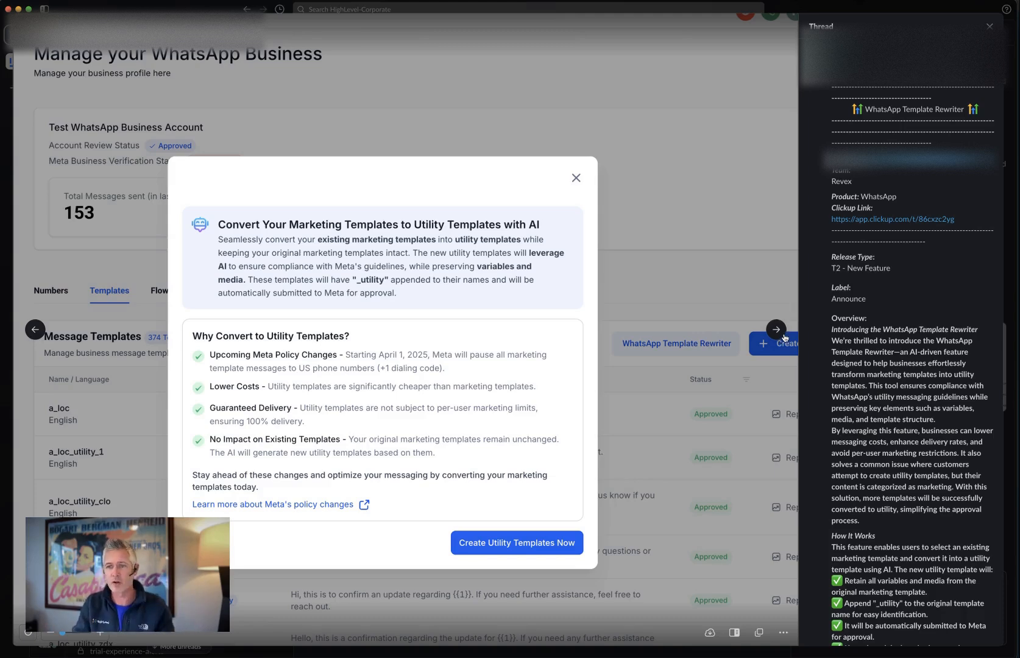
Page ahead to the screenshot with the appointmenttemplate marketing template selected for conversion
click(516, 542)
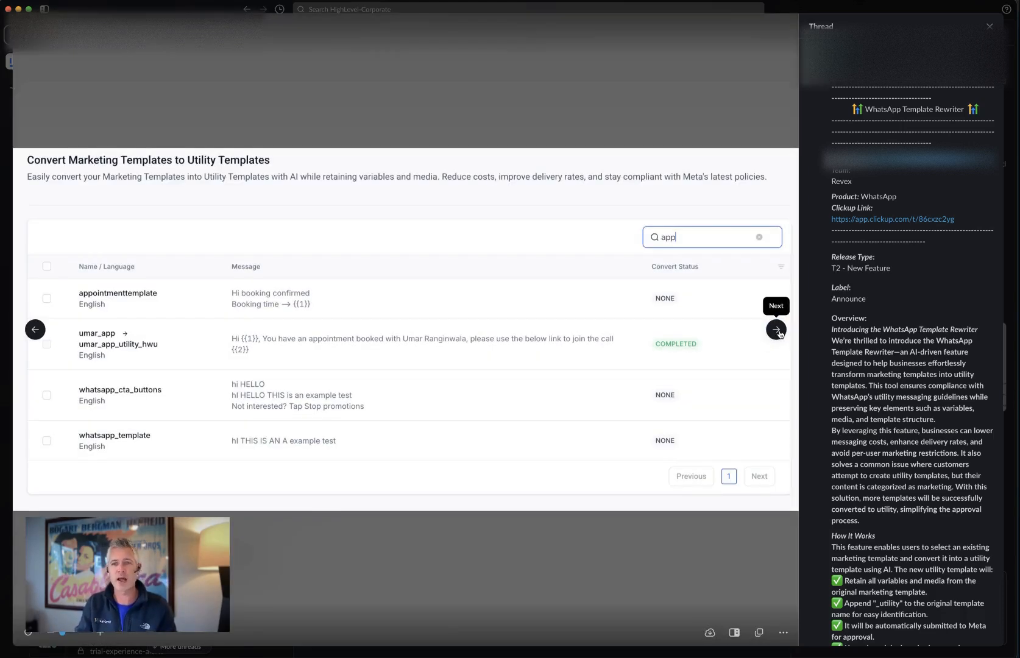
click(47, 298)
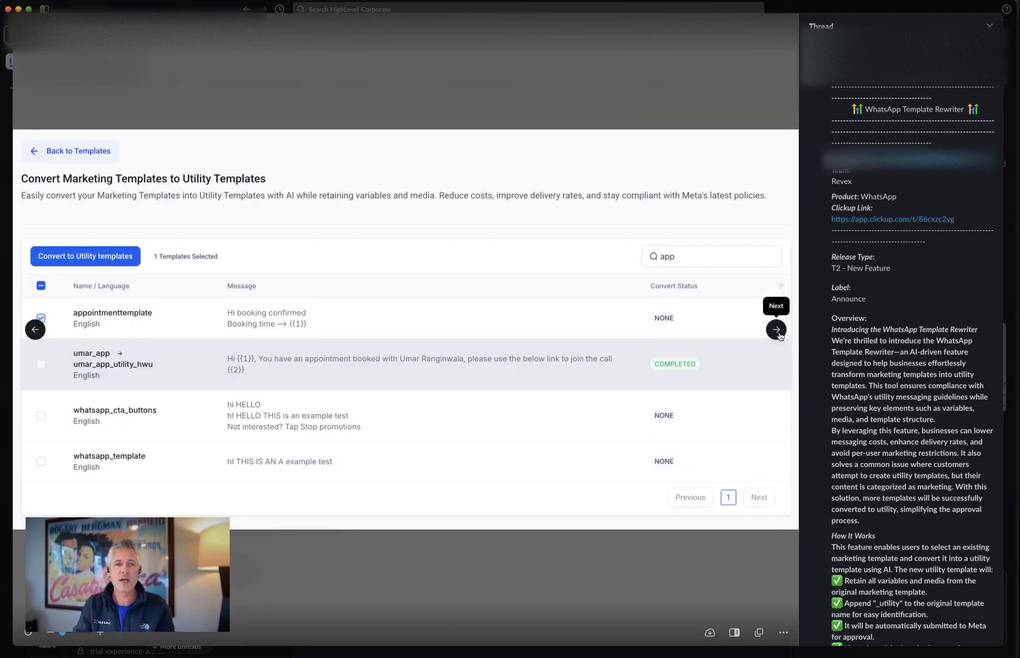
click(777, 333)
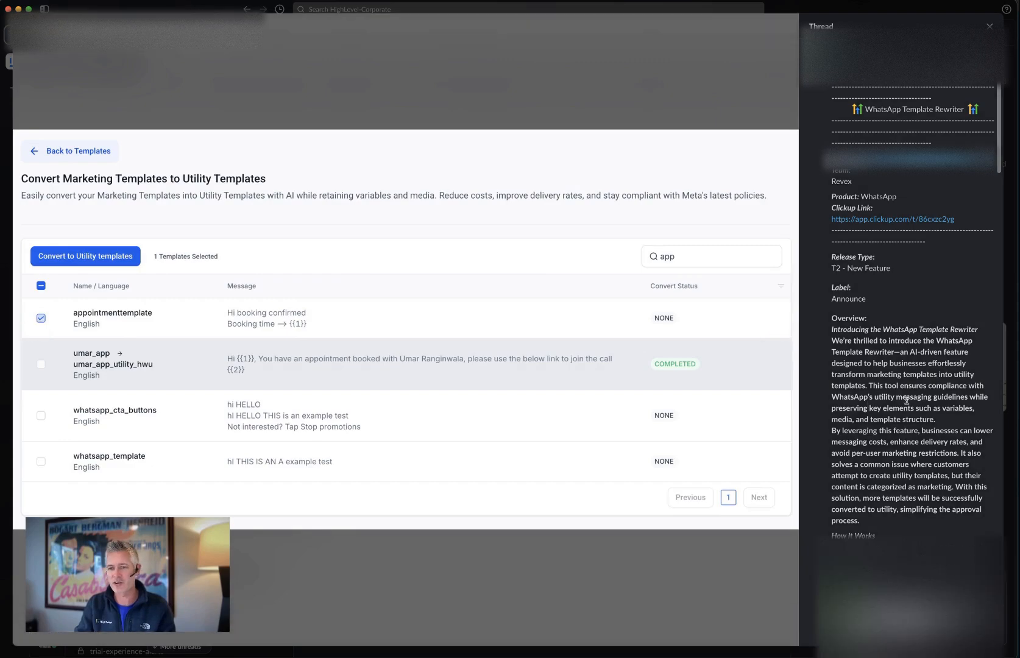
View the app-filtered conversion list screenshot, then scroll the thread to its five attached files
scroll(down, 3)
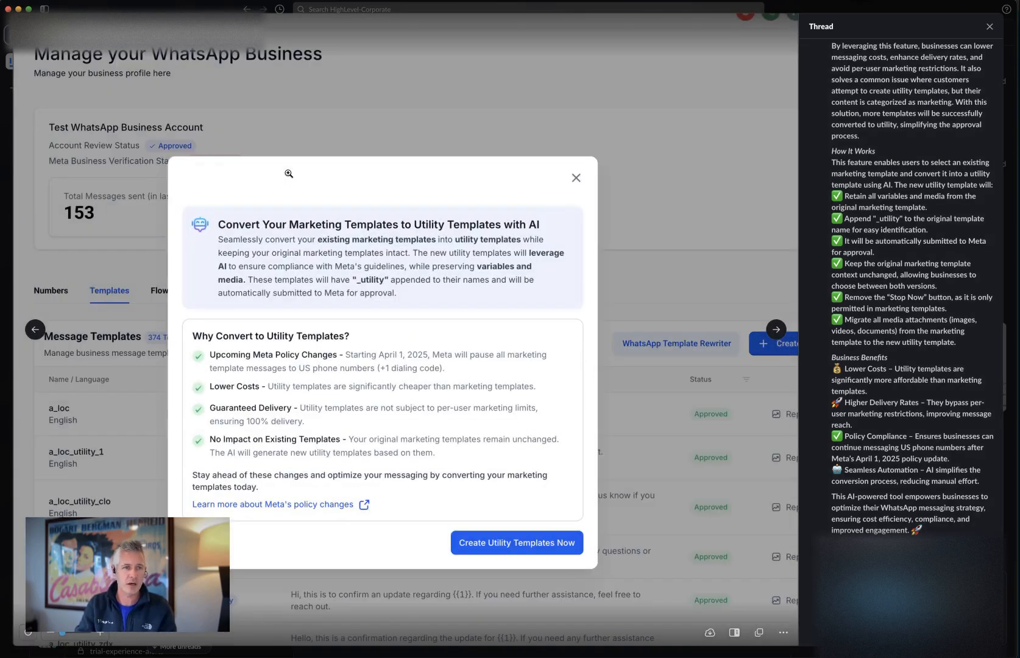
click(516, 543)
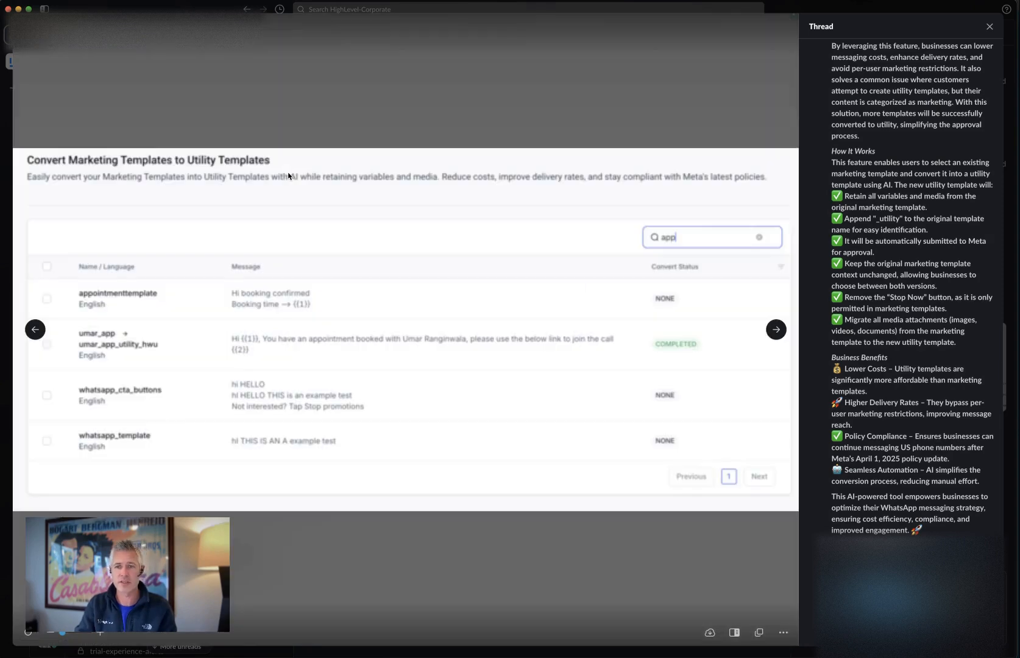
scroll(down, 3)
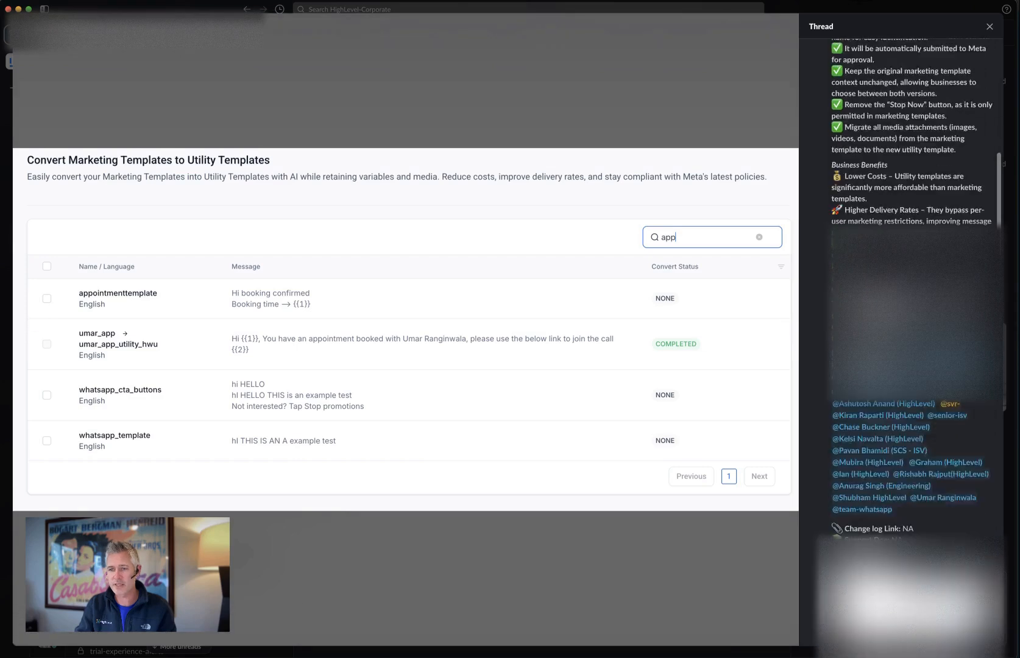
scroll(down, 3)
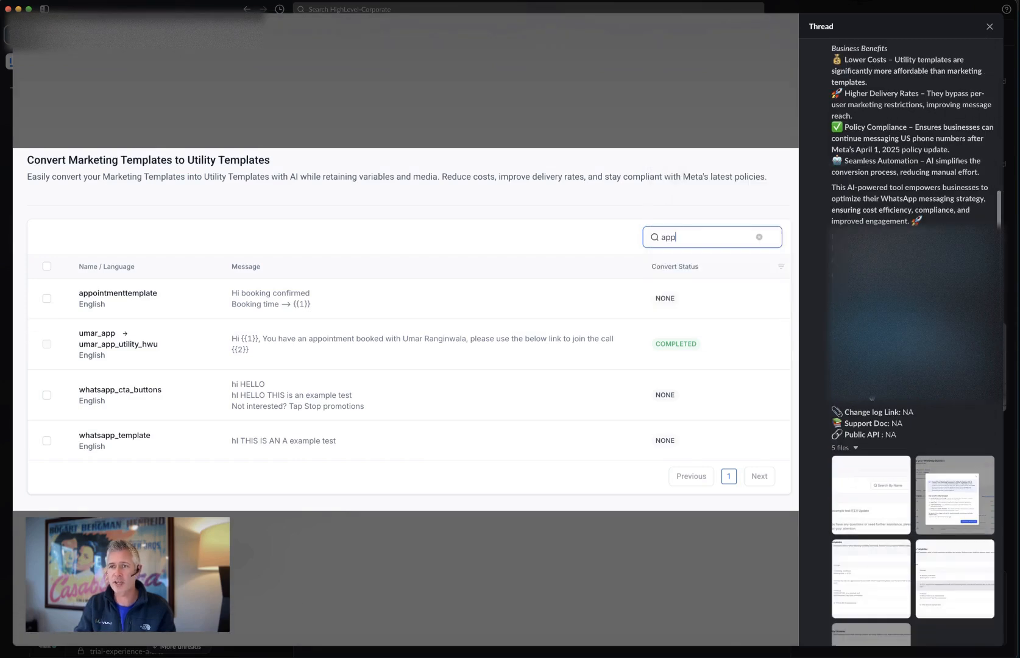